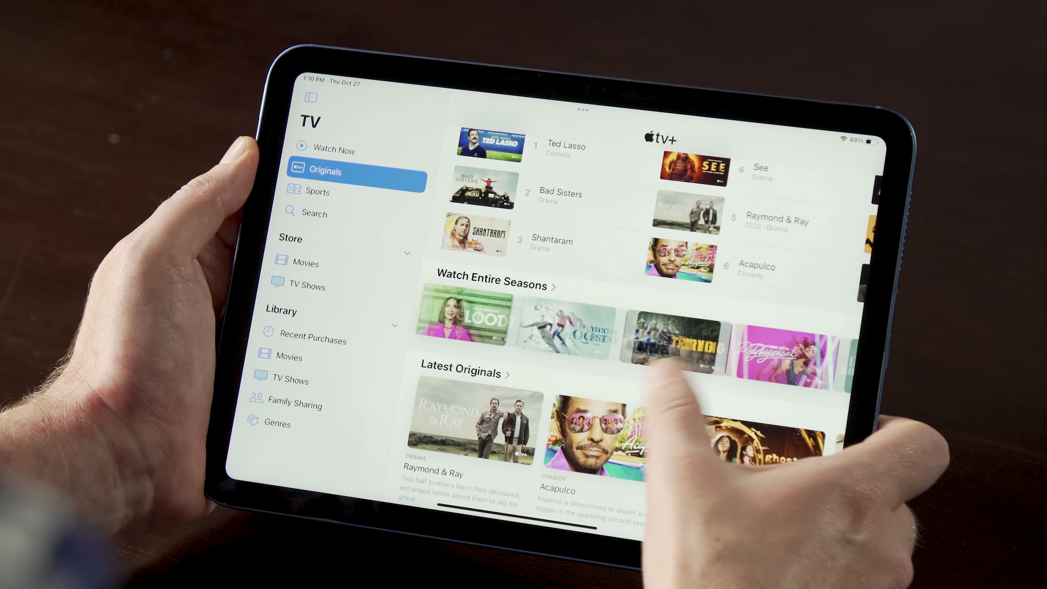
scroll(down, 3)
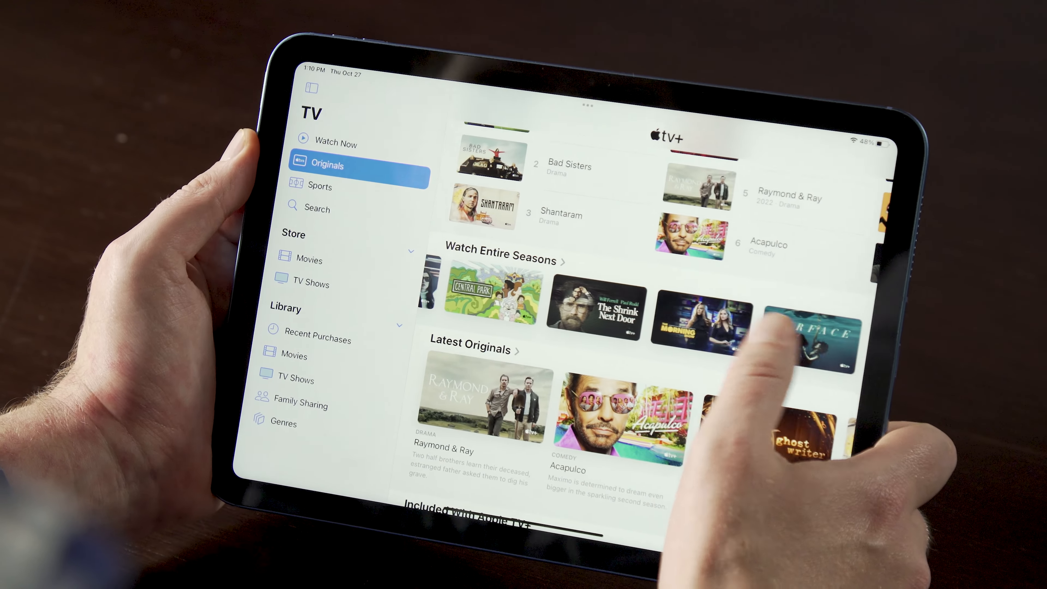